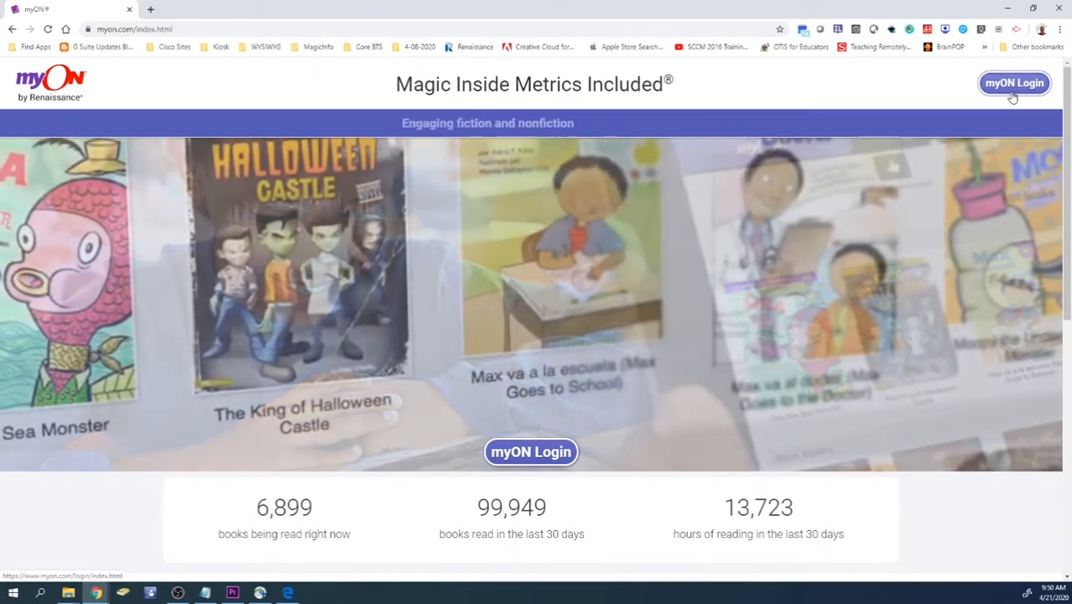
Reach the myON sign-in page and choose Liberty High School from the school suggestions
click(1014, 84)
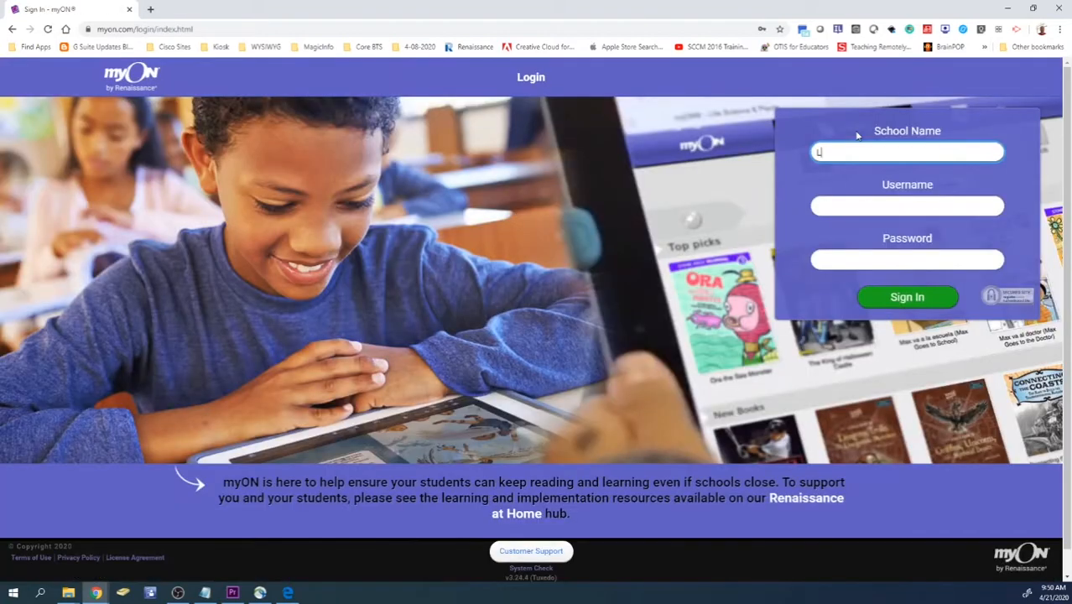
text(iberty)
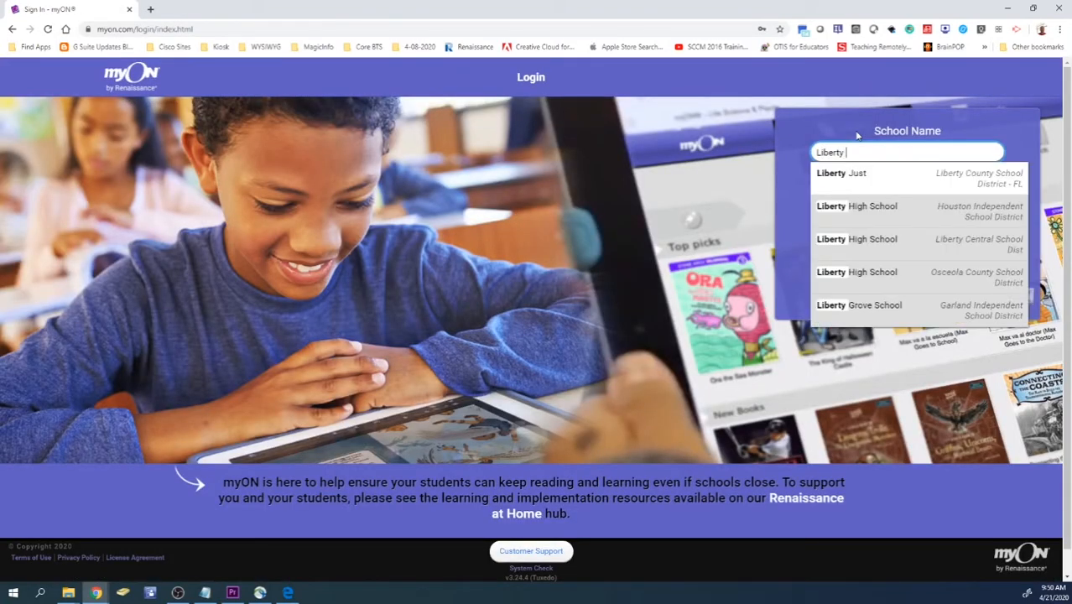
click(856, 208)
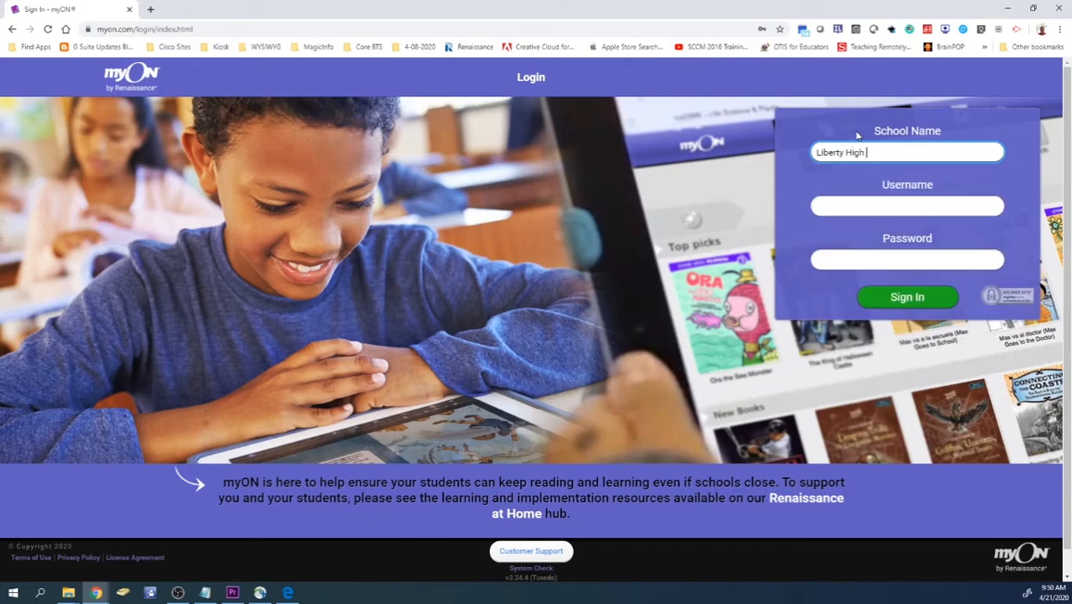
text(School)
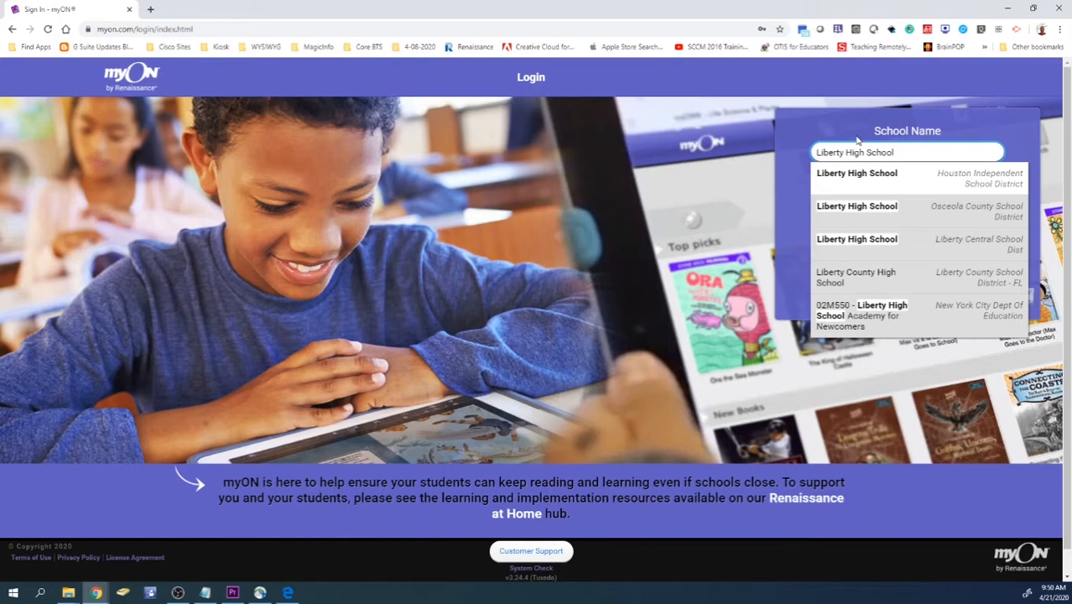
mouse_move(869, 238)
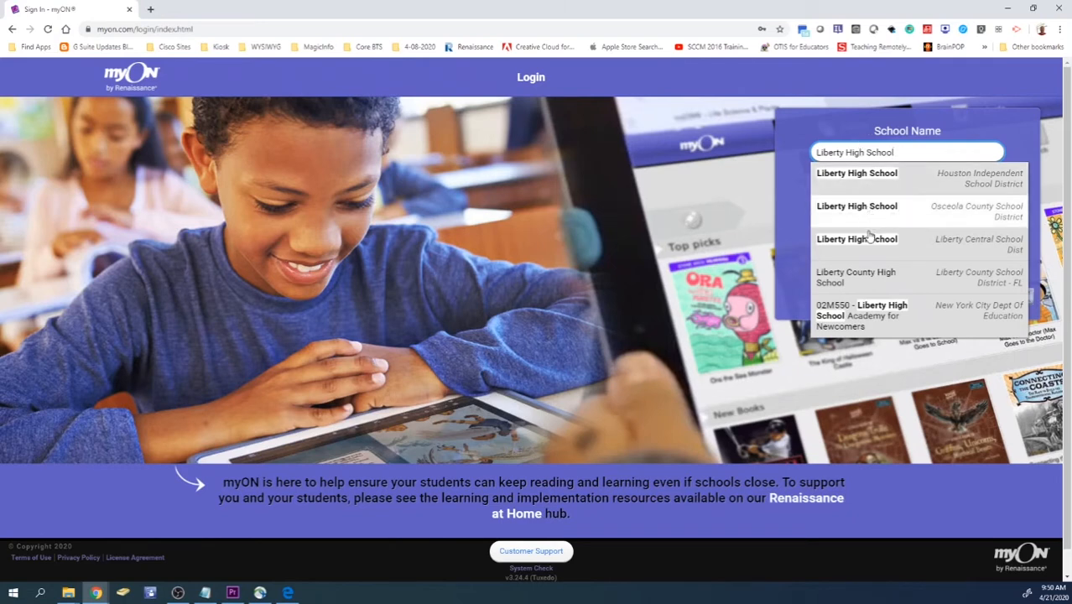
mouse_move(863, 228)
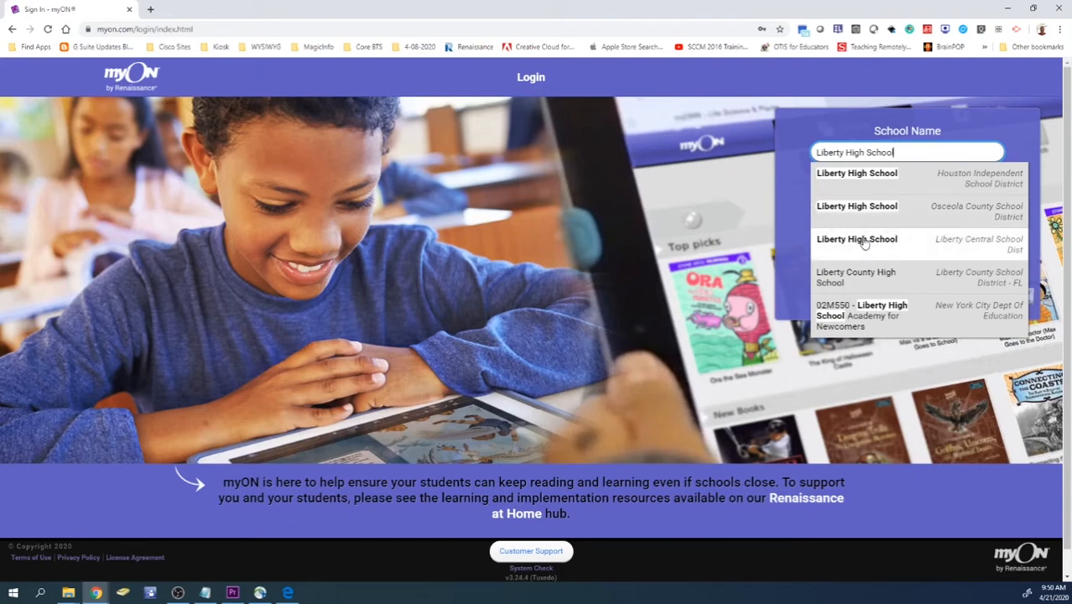
mouse_move(866, 247)
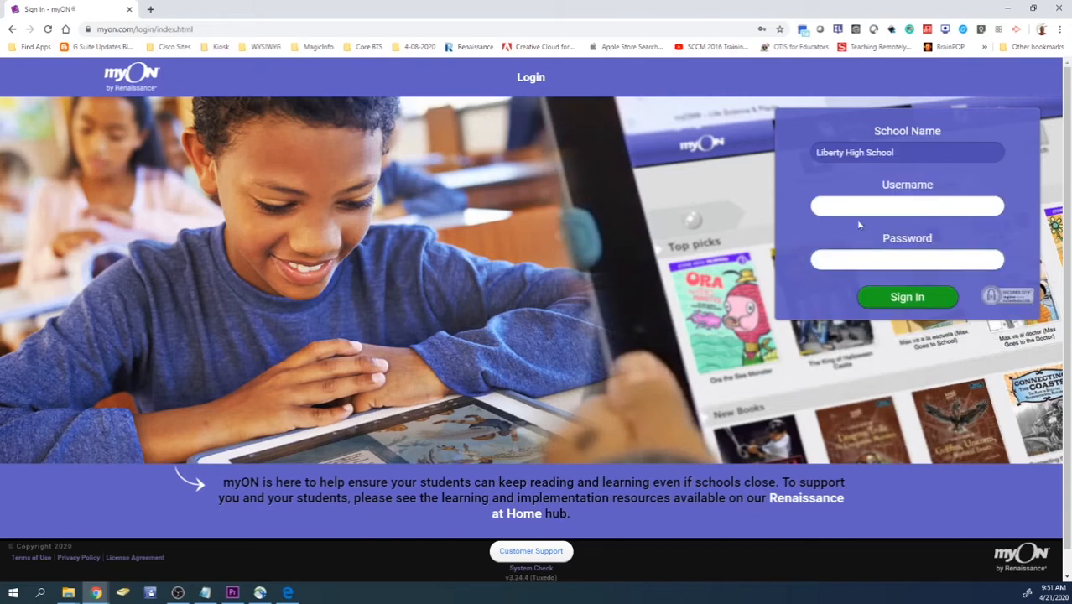
click(906, 204)
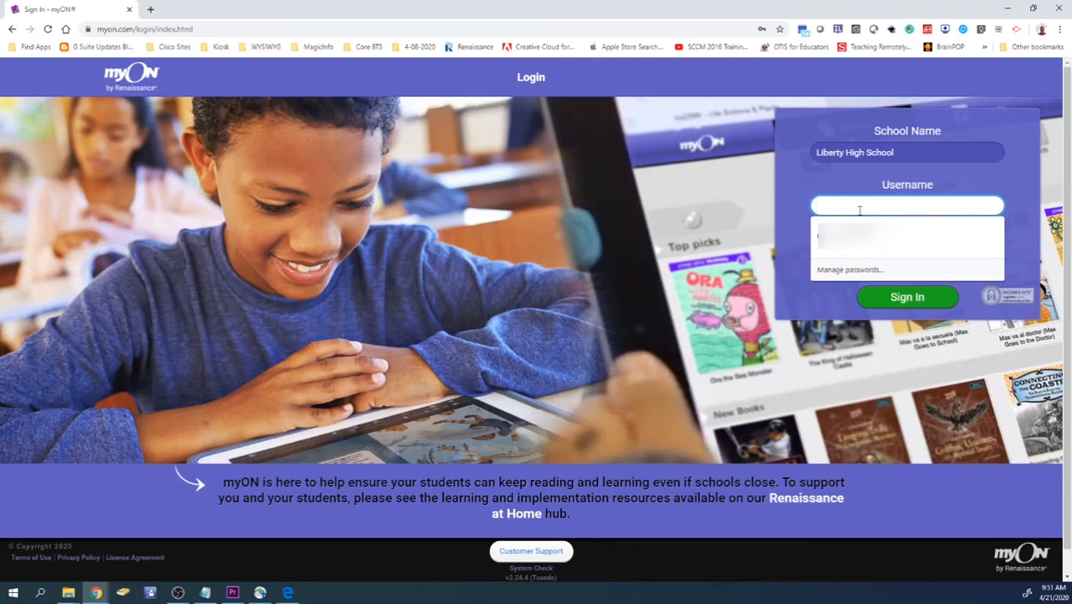
Enter the student email at students.liberty k12.org as the username
text(test@)
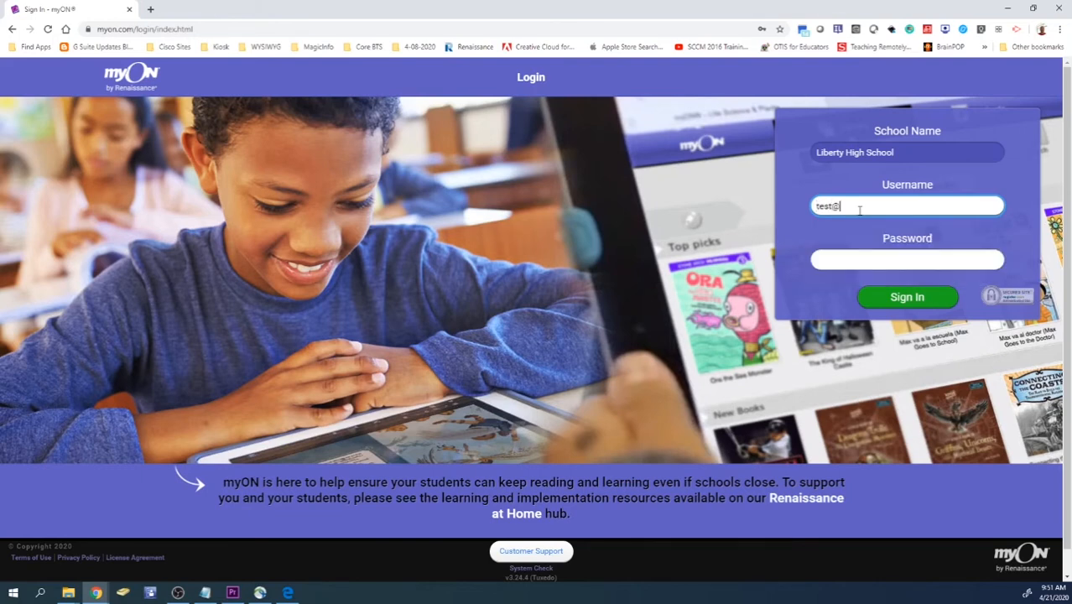
text(students)
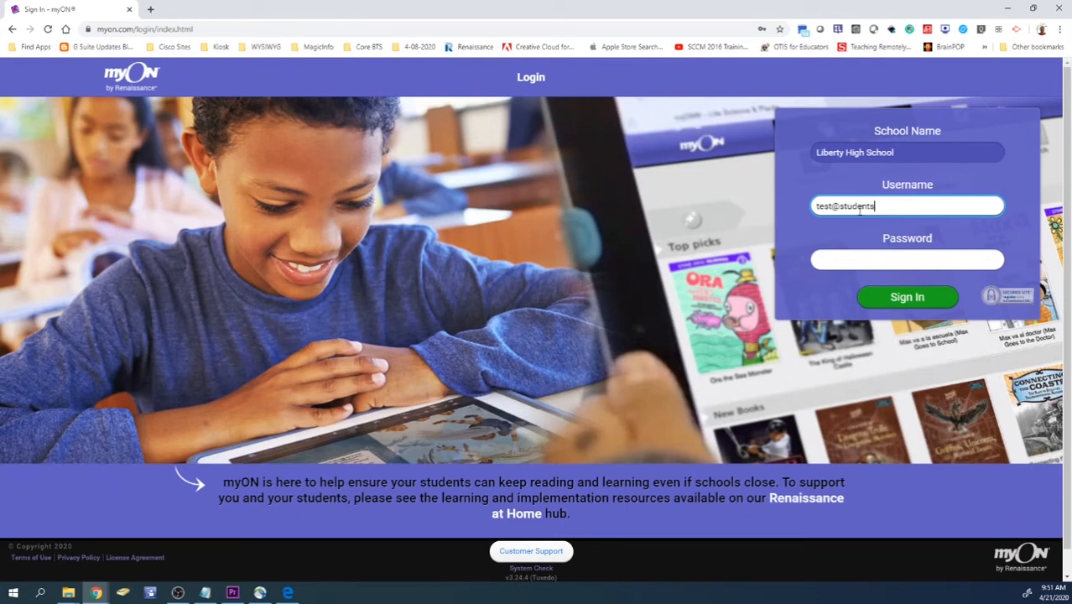
text(.liberty)
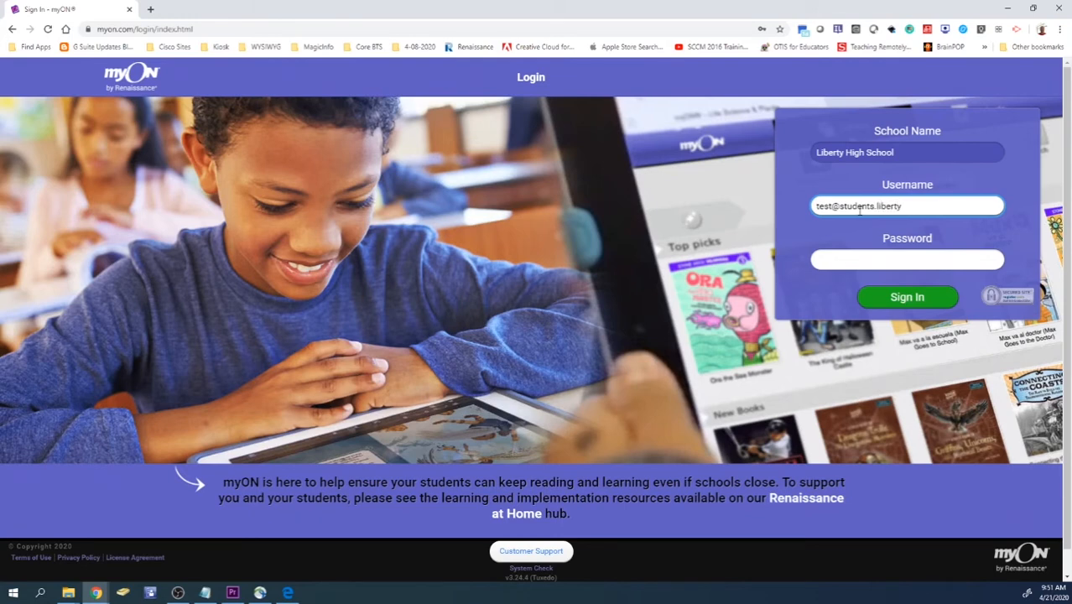
text(k12.org)
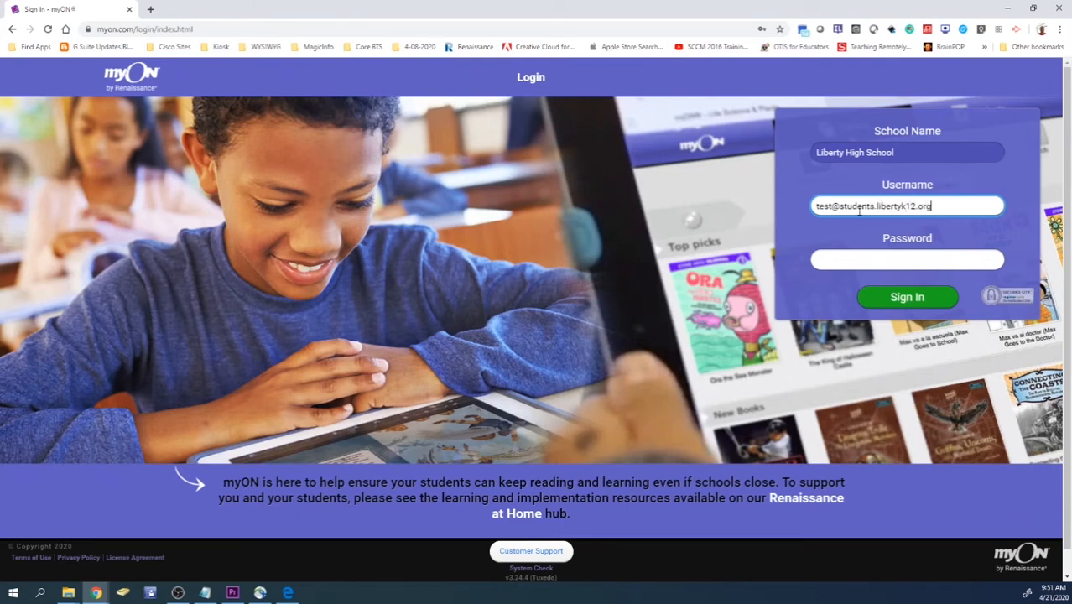
click(906, 259)
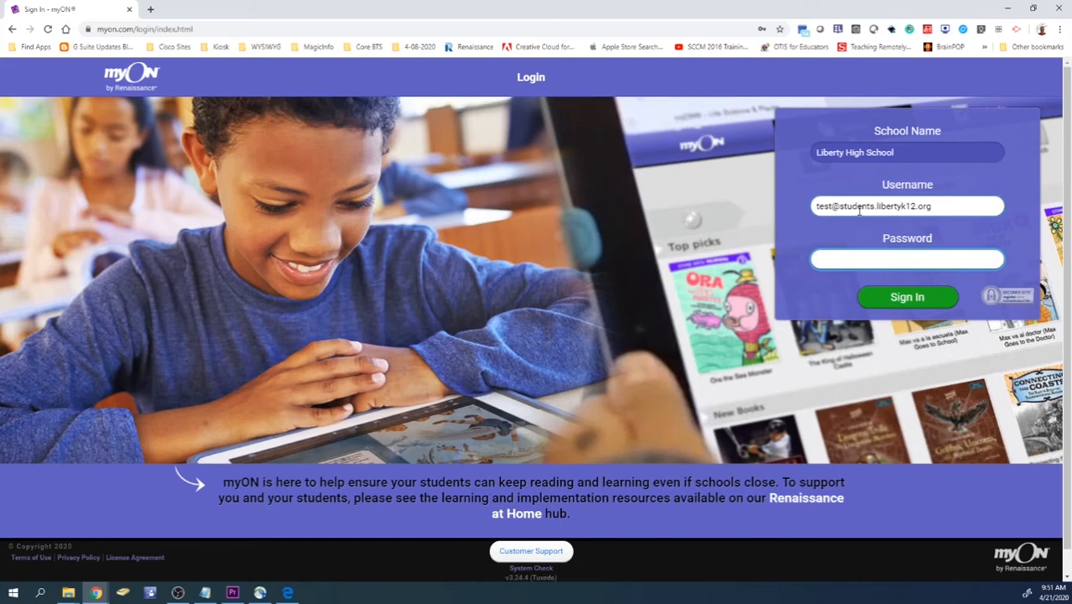
Enter the masked student password and submit with Sign In
click(906, 258)
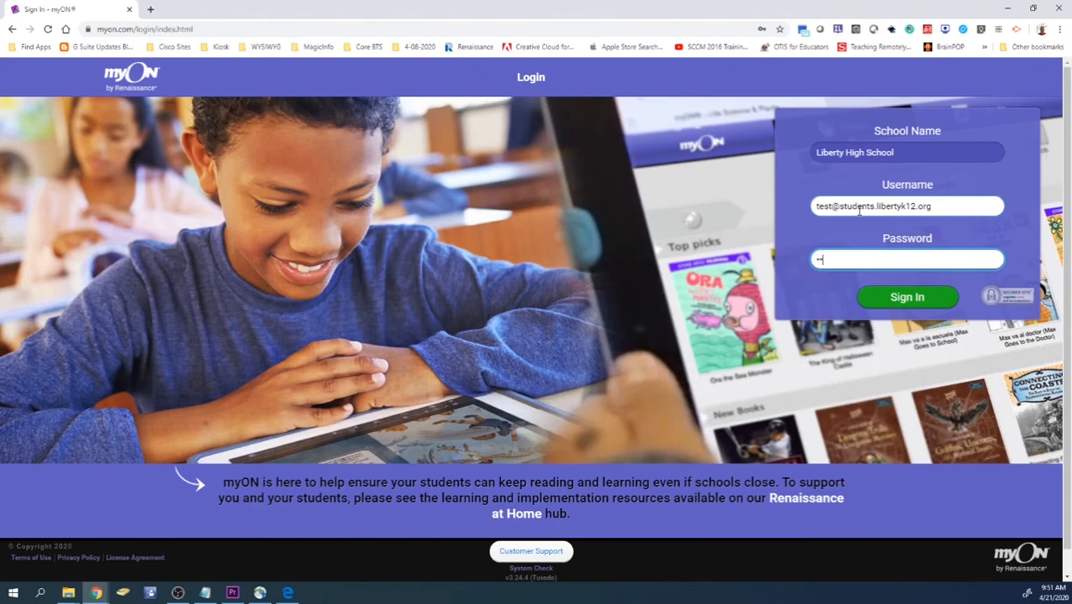
text(••••)
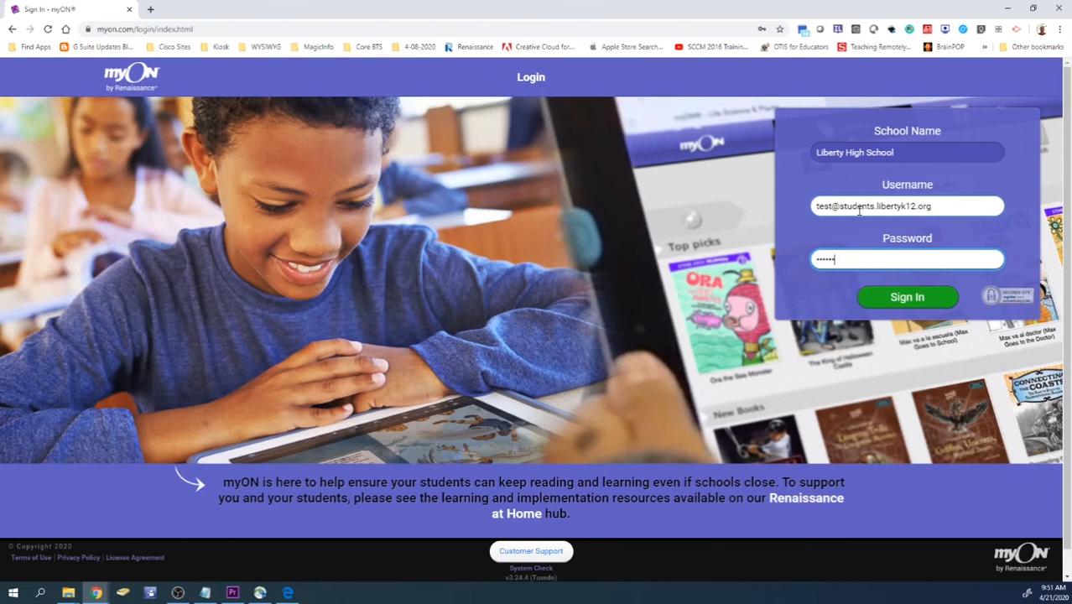
text(••)
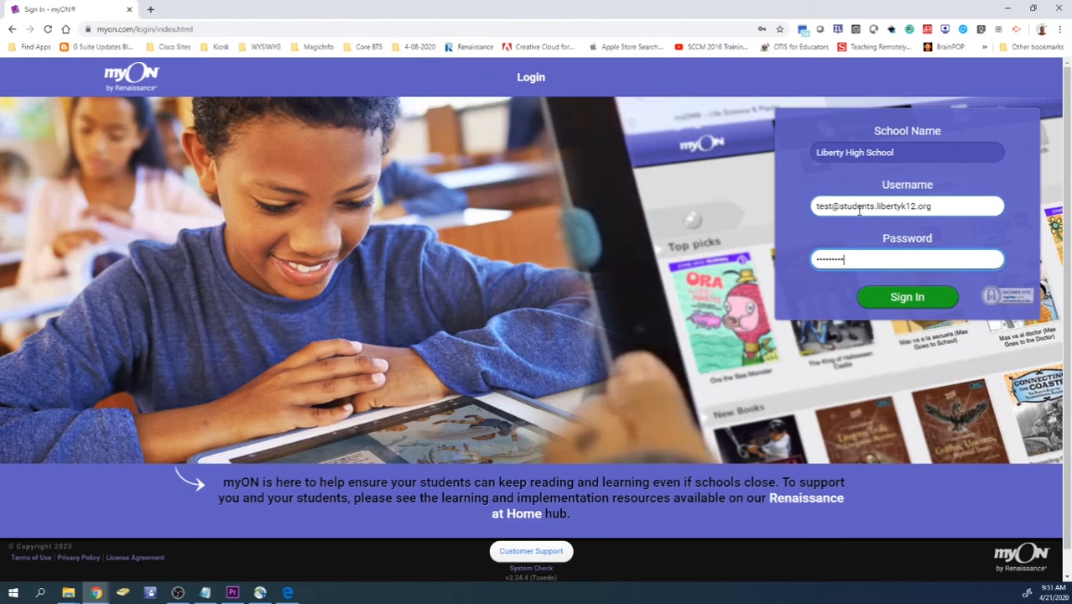
mouse_move(883, 302)
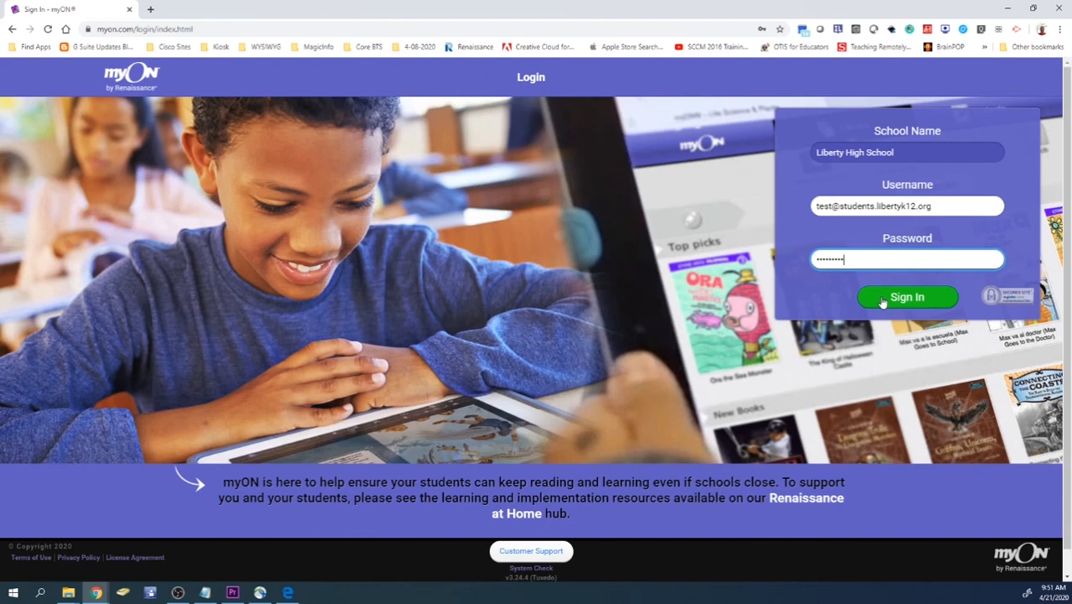
click(906, 297)
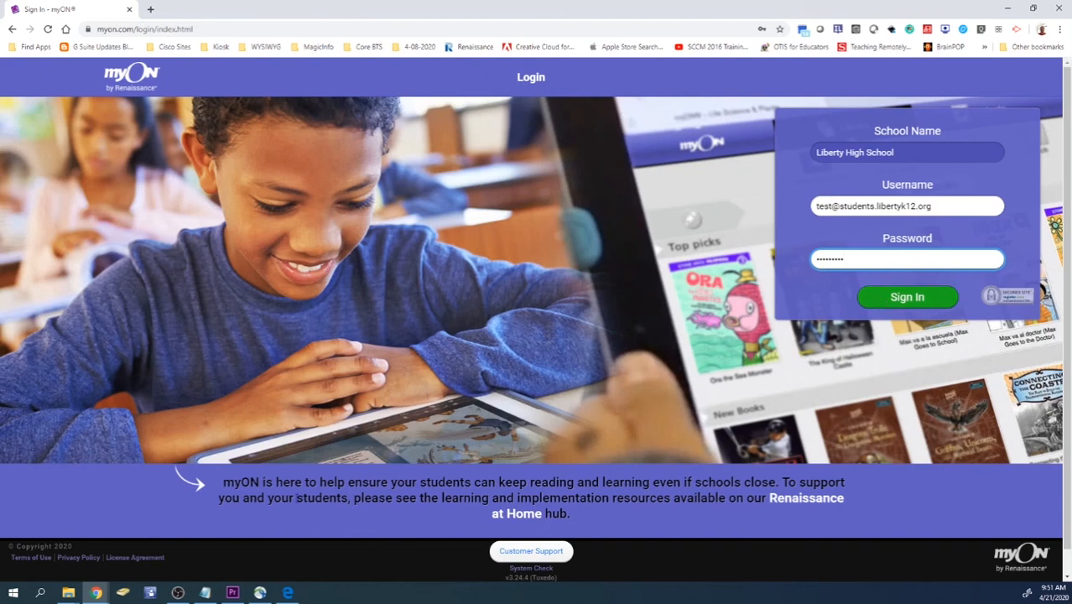